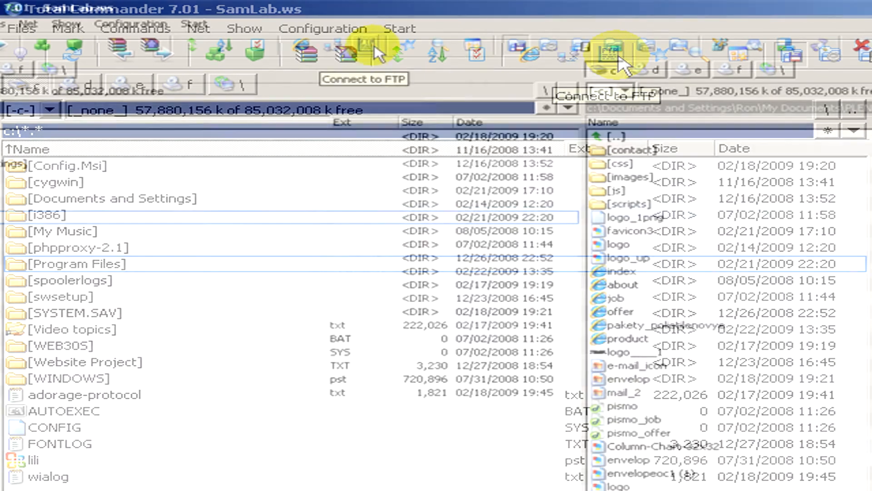
Bring up the Connect to FTP server dialog listing GE, UPAKOVKA and Your-Desire.
{"action": "left_click", "coordinate": [609, 50]}
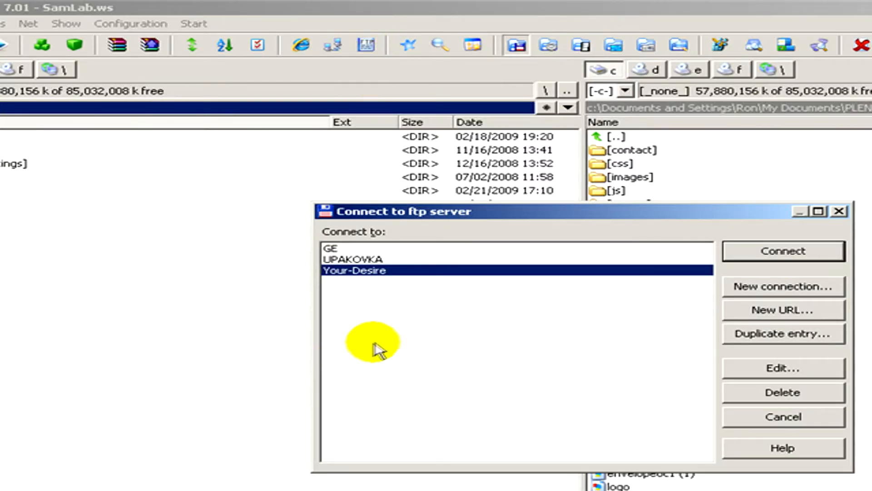
{"action": "mouse_move", "coordinate": [745, 278]}
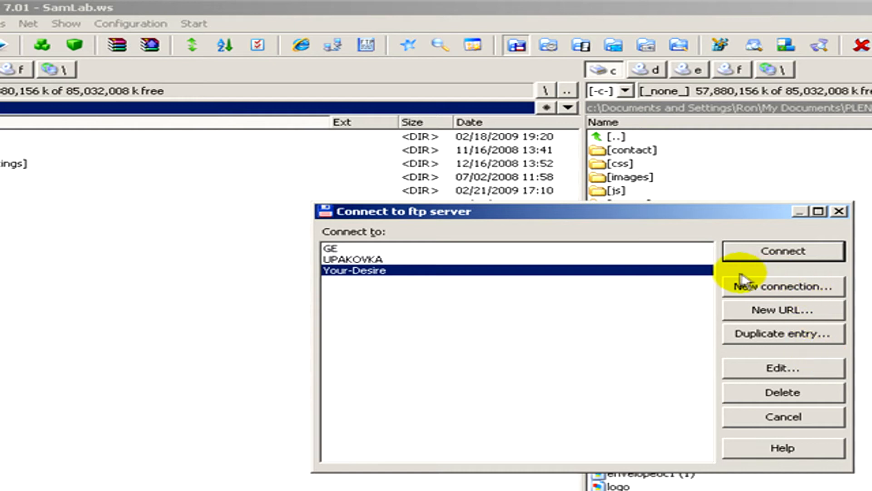
Define a new connection with session YOUR FIRST, host yourftp and user name yourname.
{"action": "left_click", "coordinate": [783, 286]}
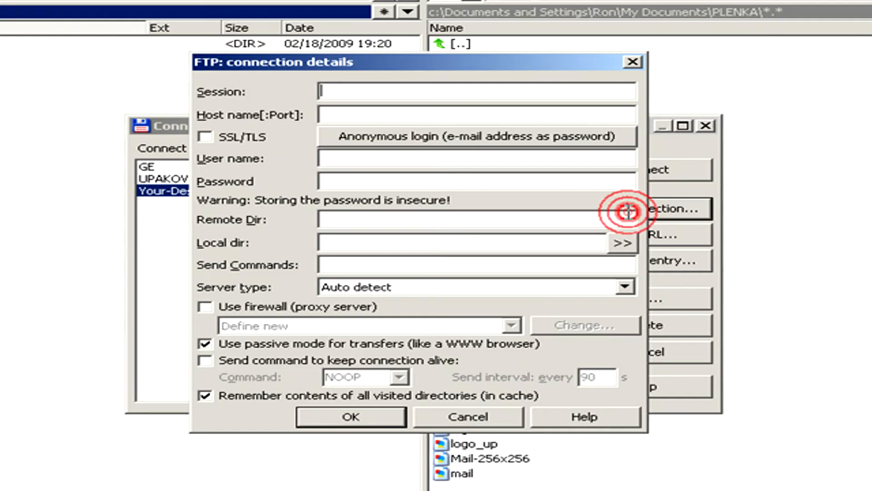
{"action": "mouse_move", "coordinate": [390, 70]}
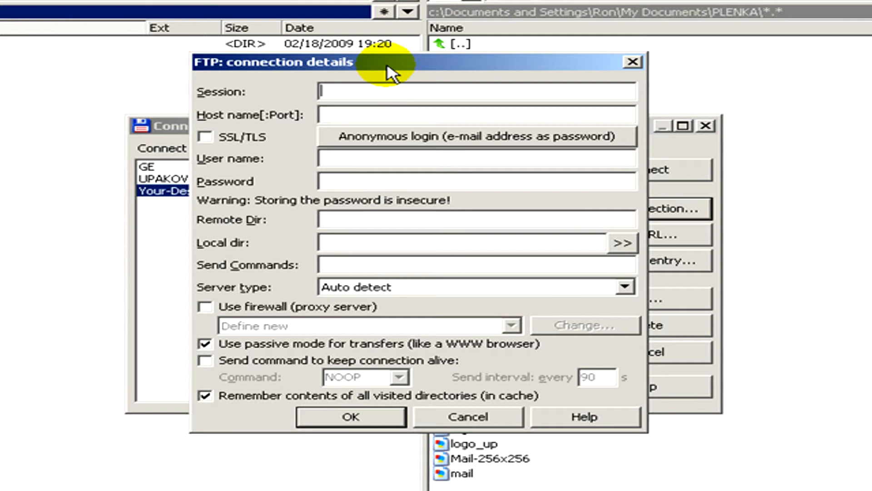
{"action": "type", "text": "YOUR"}
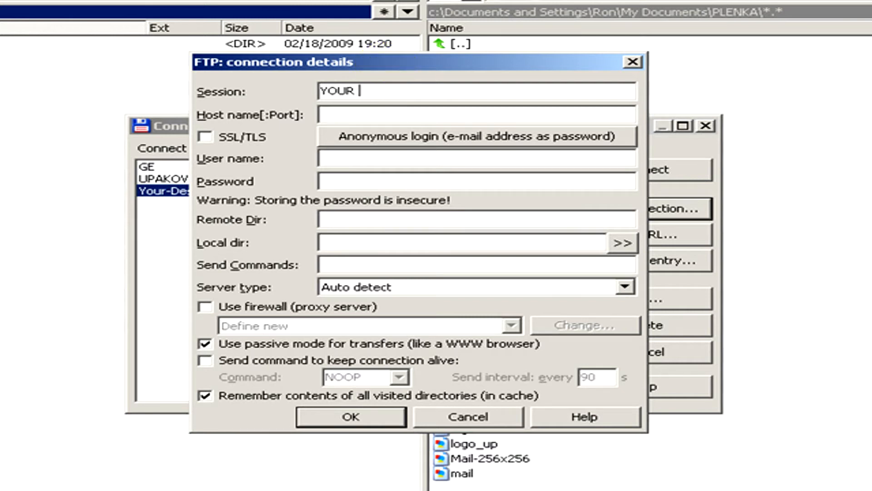
{"action": "type", "text": "FIRST"}
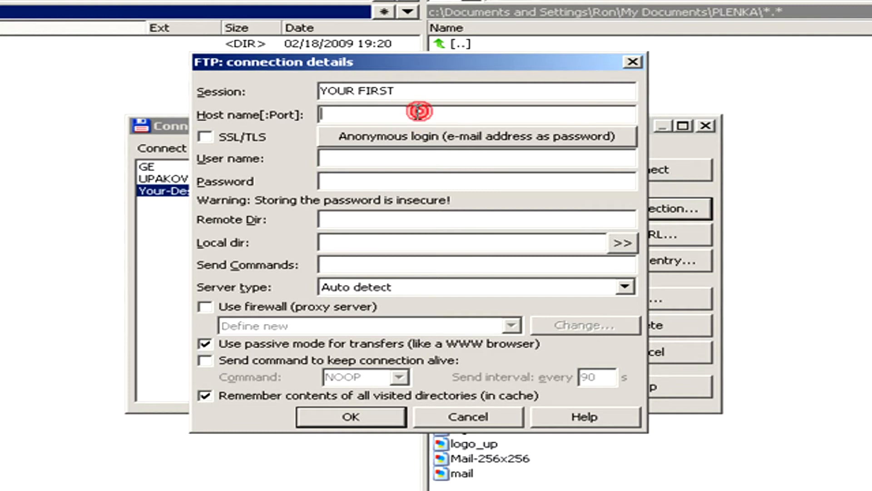
{"action": "type", "text": "yourftp"}
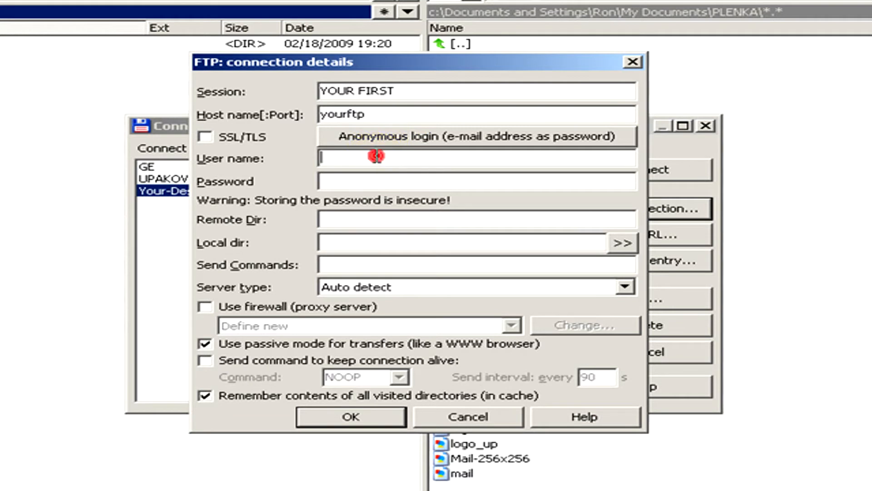
{"action": "type", "text": "your"}
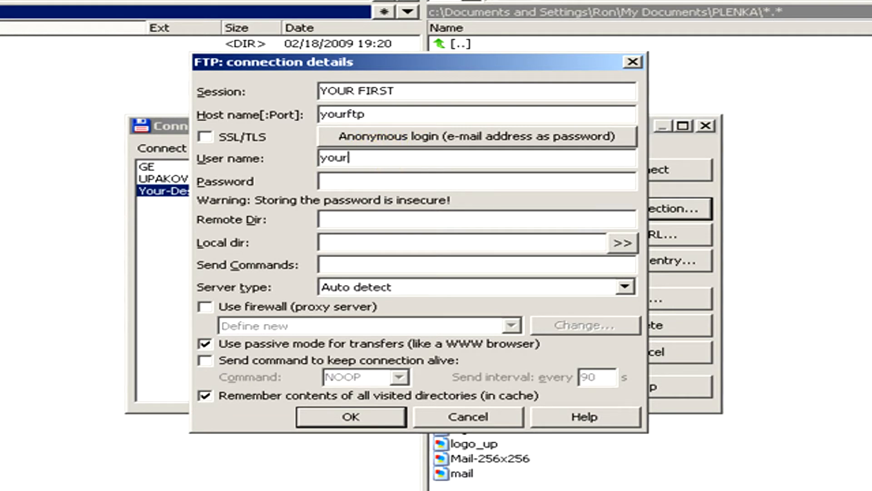
{"action": "type", "text": "name"}
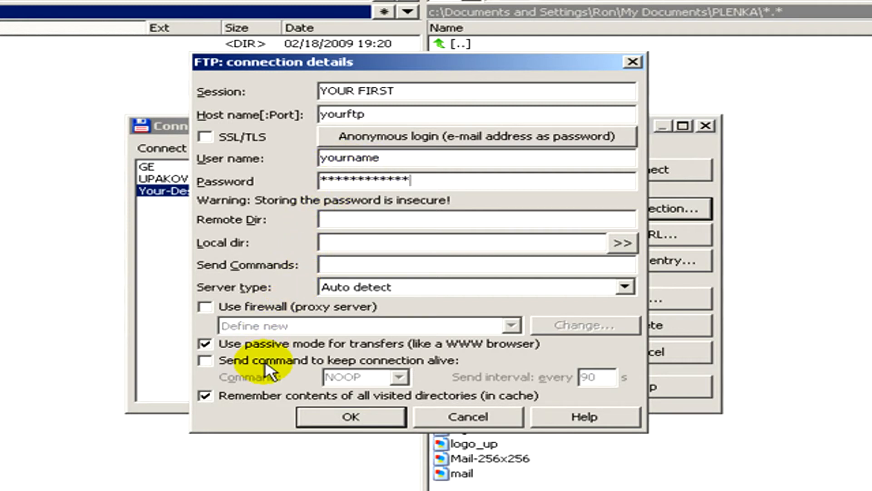
Save YOUR FIRST with a 40-second keep-alive, then connect to the Your-Desire server.
{"action": "left_click", "coordinate": [205, 359]}
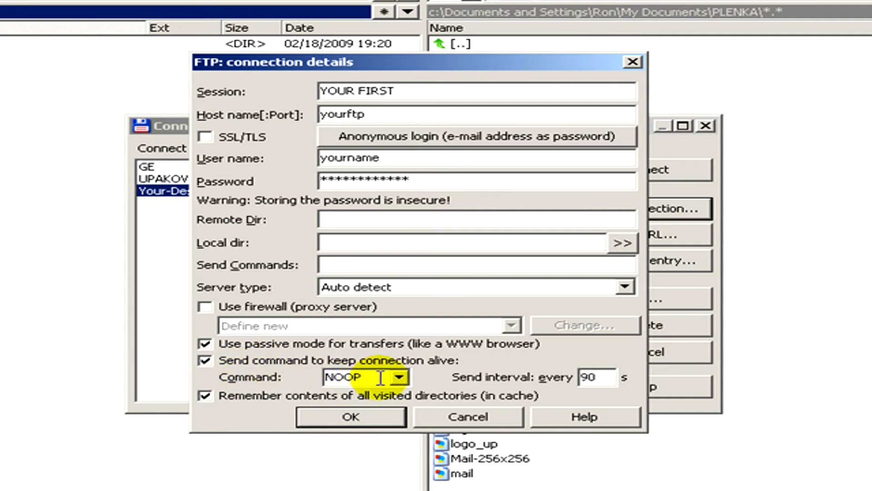
{"action": "mouse_move", "coordinate": [364, 377]}
{"action": "type", "text": "40"}
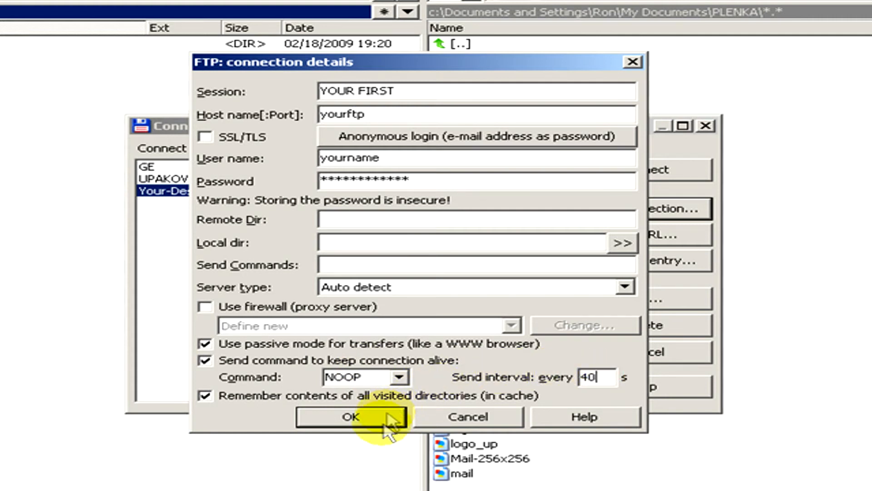
{"action": "left_click", "coordinate": [351, 416]}
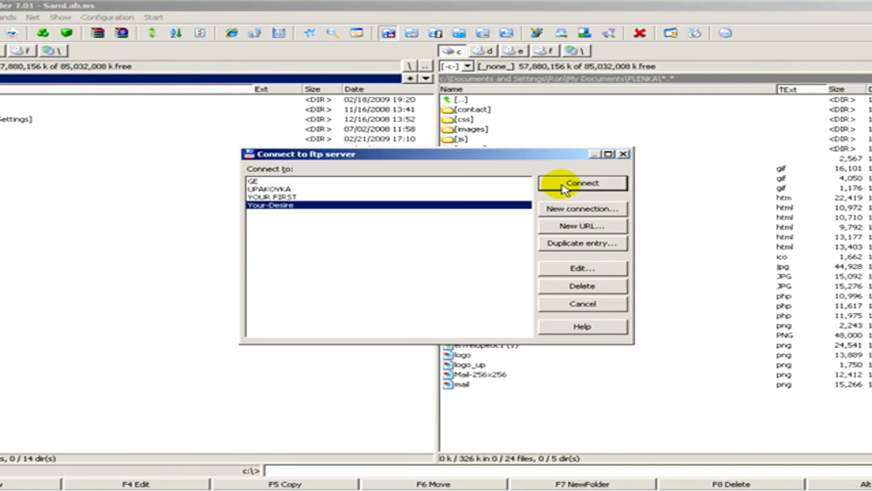
{"action": "left_click", "coordinate": [582, 183]}
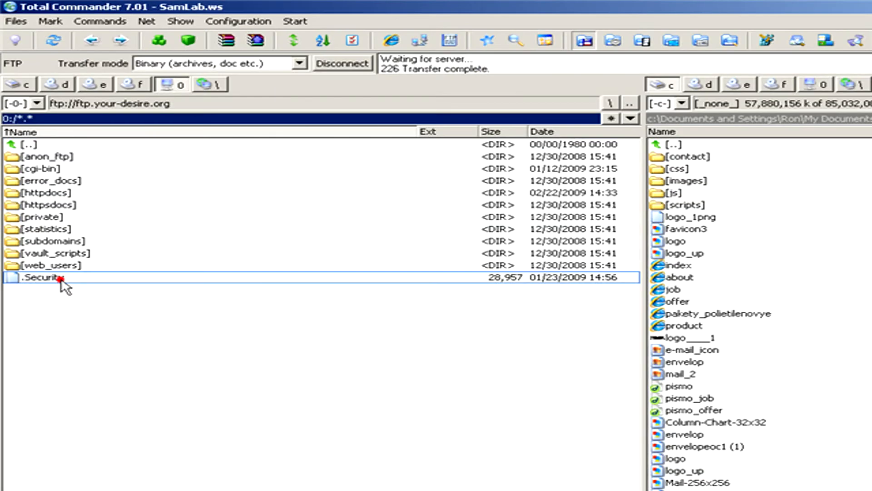
Enter the remote httpdocs folder and select the about page among the local files.
{"action": "left_click", "coordinate": [61, 229]}
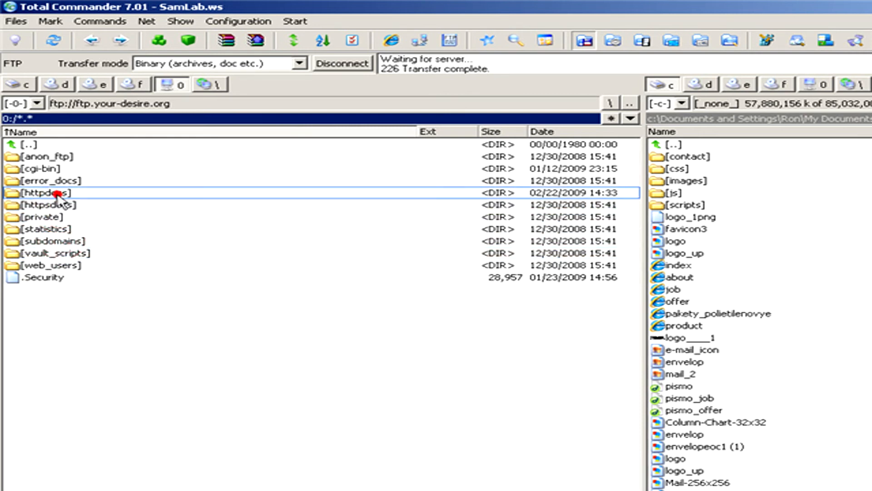
{"action": "double_click", "coordinate": [42, 192]}
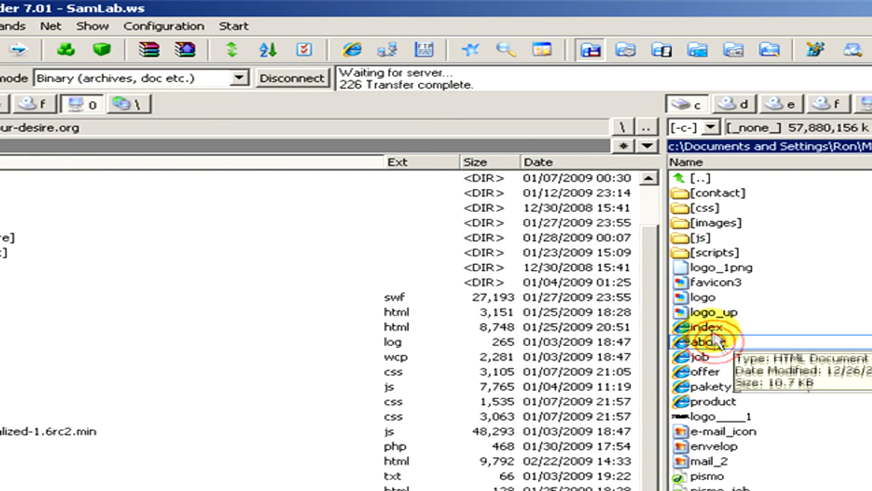
{"action": "left_click", "coordinate": [707, 342]}
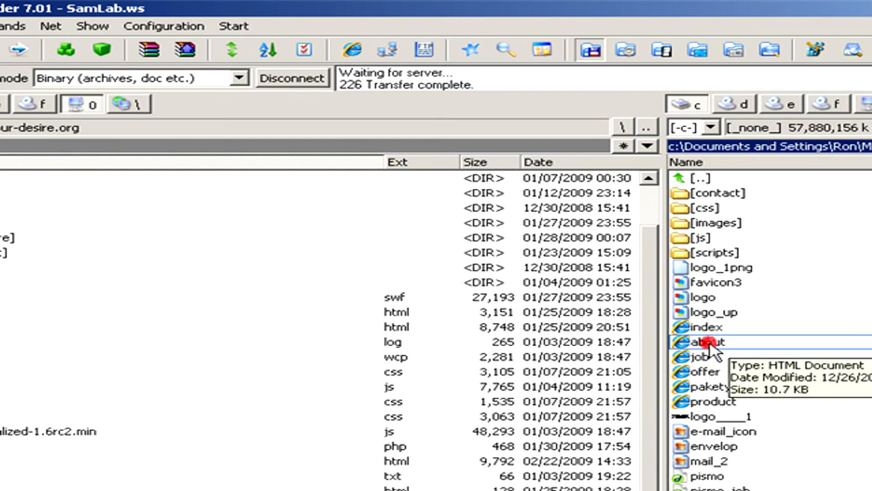